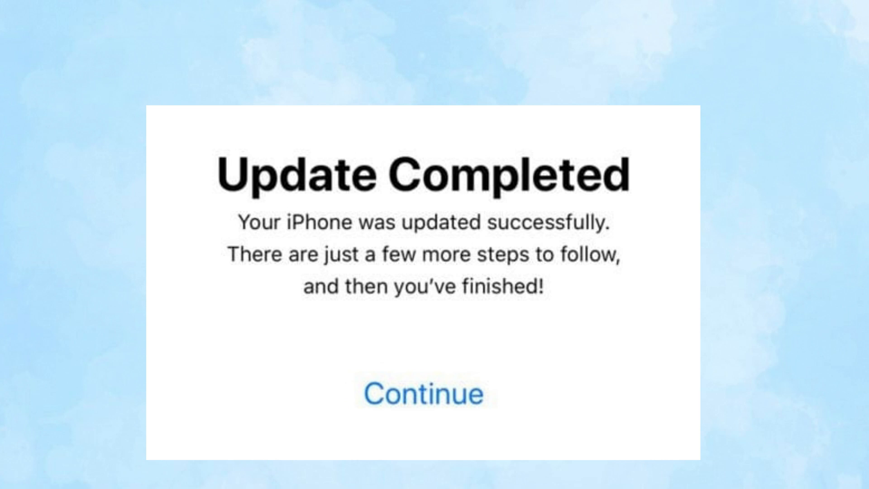
- Bring the connected iPhone past Update Completed to the Trust This Computer alert
left_click(425, 397)
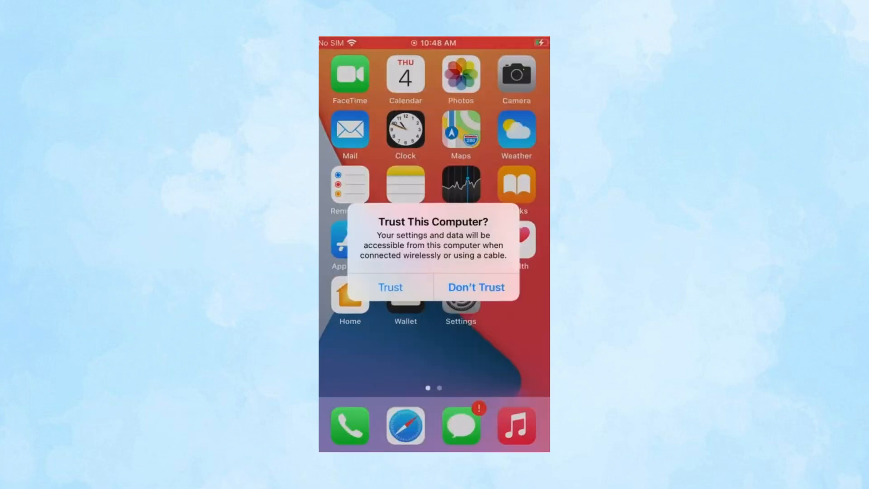
- Tap Trust on the iPhone's Trust This Computer alert
left_click(389, 287)
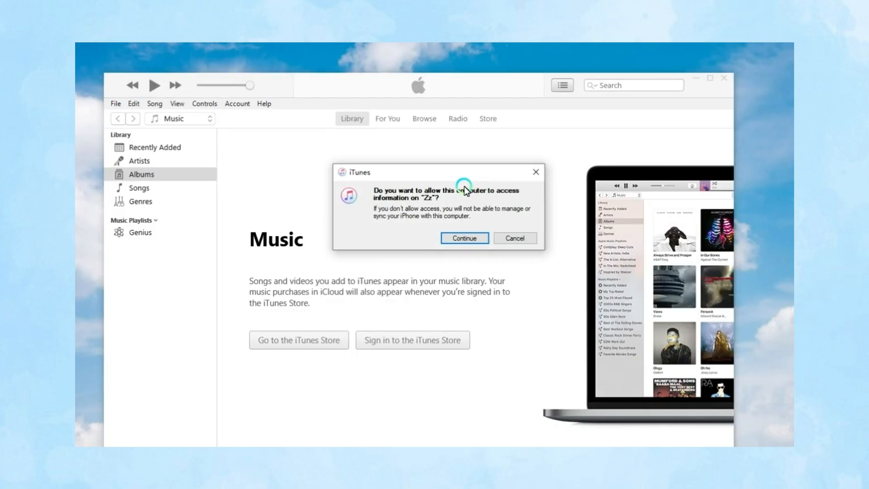
- Grant iTunes access to the iPhone and open its device page
left_click(464, 238)
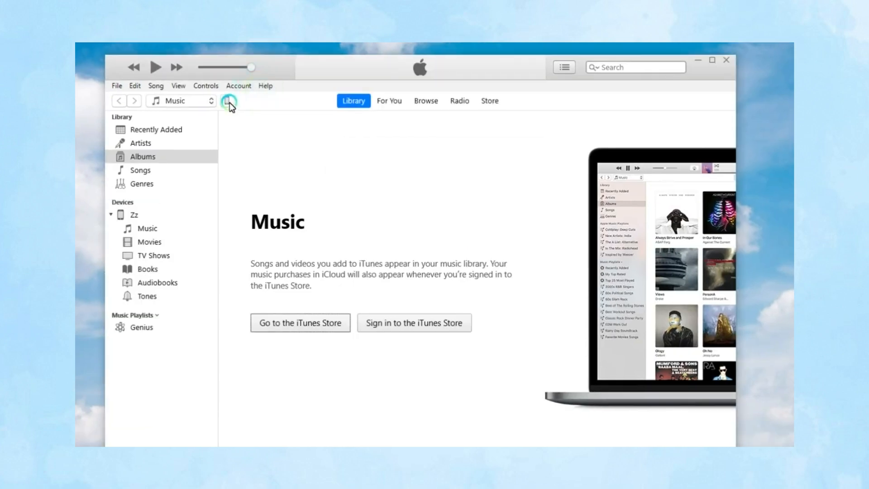
left_click(230, 101)
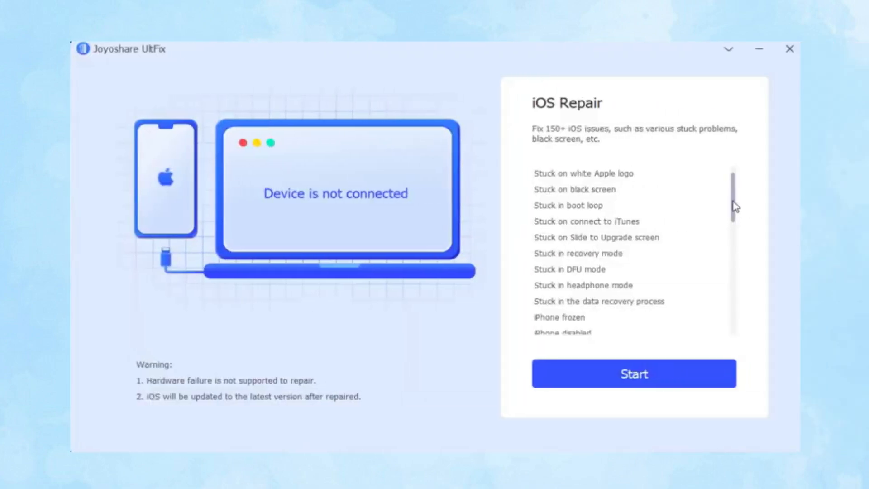
- Review the iOS Repair issue list and start the repair
scroll("down", 3)
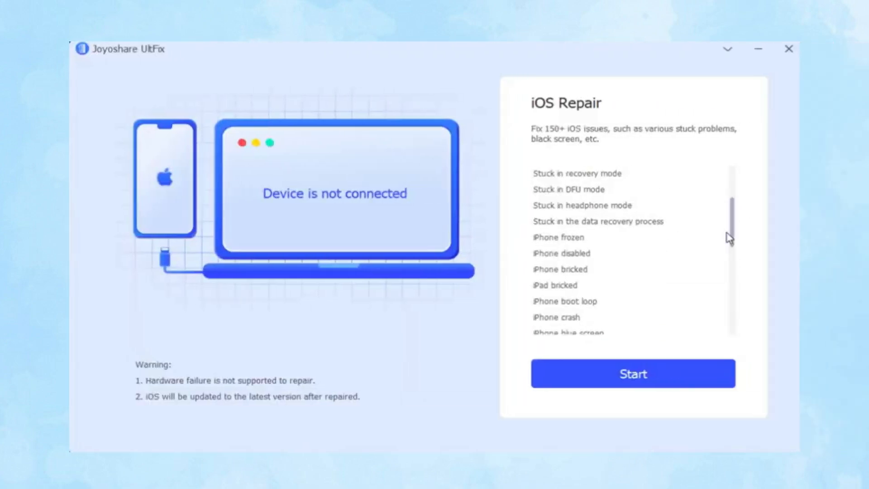
scroll("down", 3)
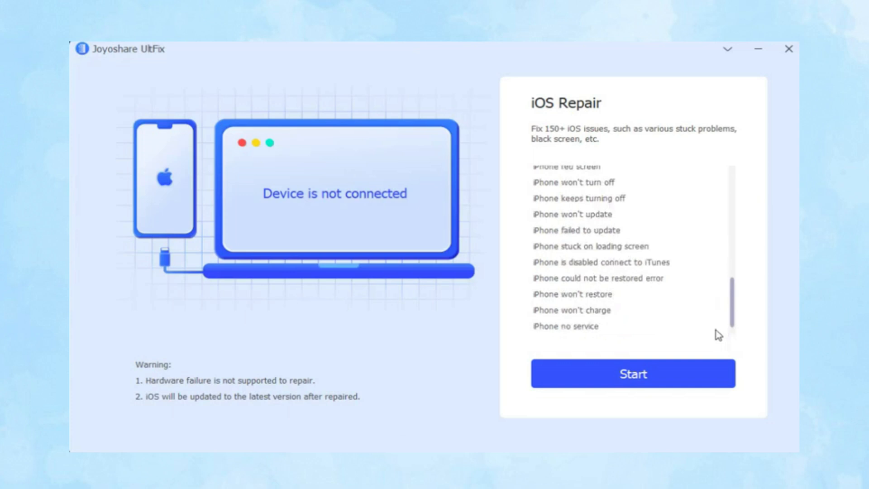
left_click(633, 374)
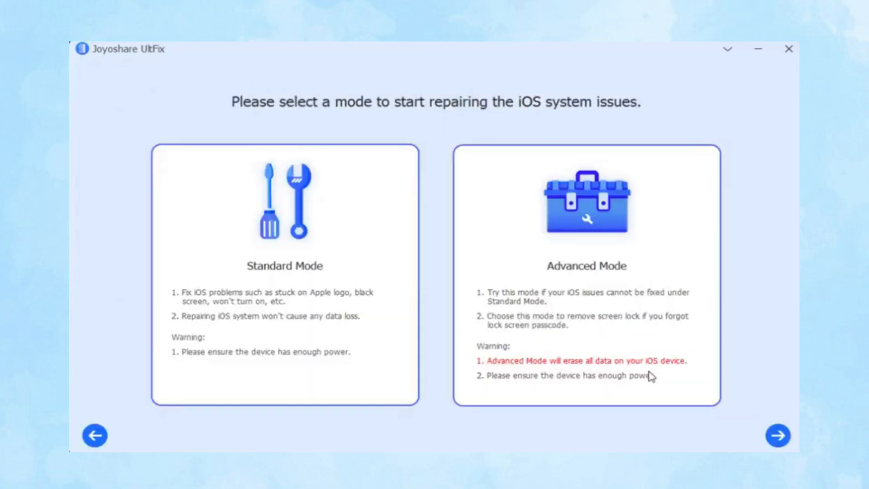
- Pick Standard Mode and continue past the DFU instructions to Download Firmware Package
left_click(283, 265)
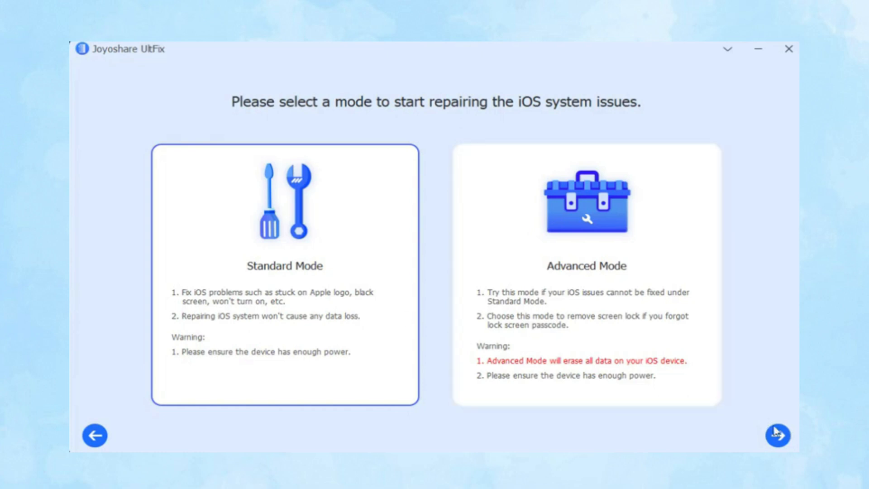
left_click(777, 435)
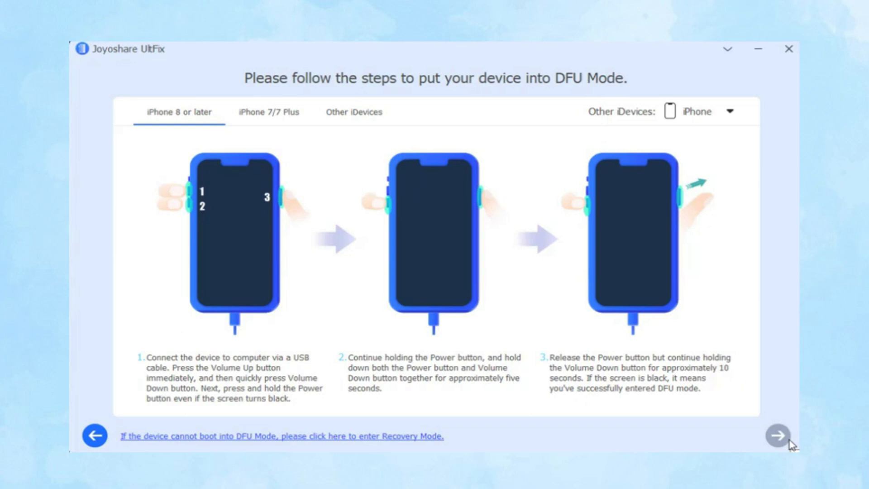
left_click(780, 435)
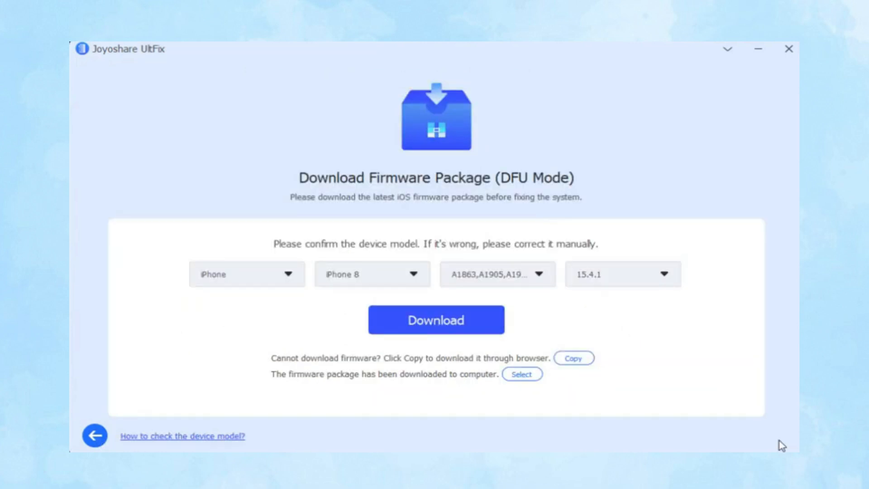
mouse_move(489, 332)
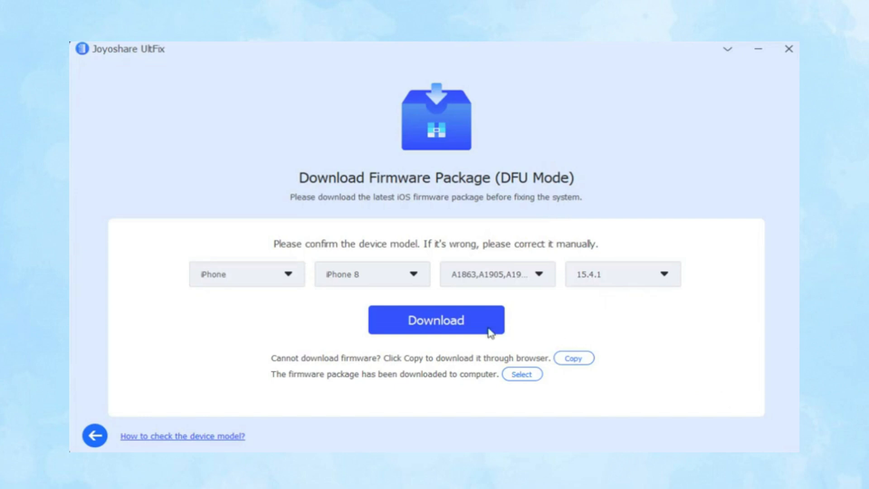
- Download the iPhone 8 iOS 15.4.1 firmware, then start the repair
left_click(435, 320)
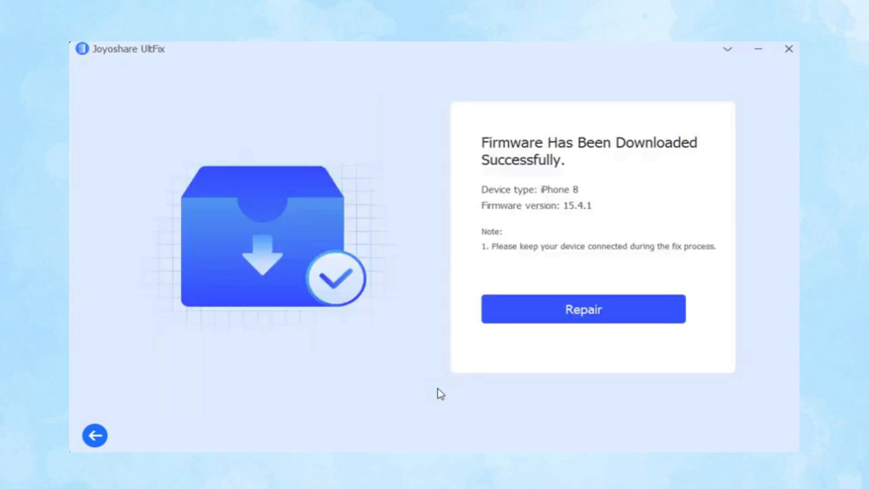
left_click(583, 308)
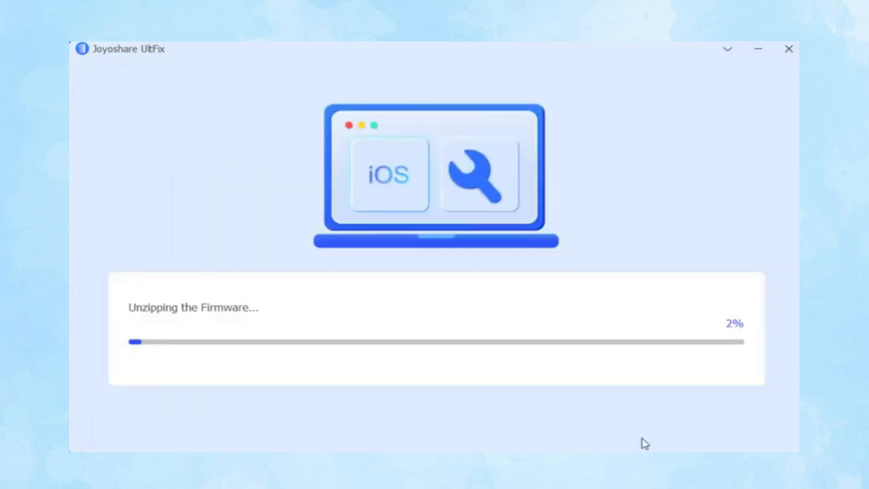